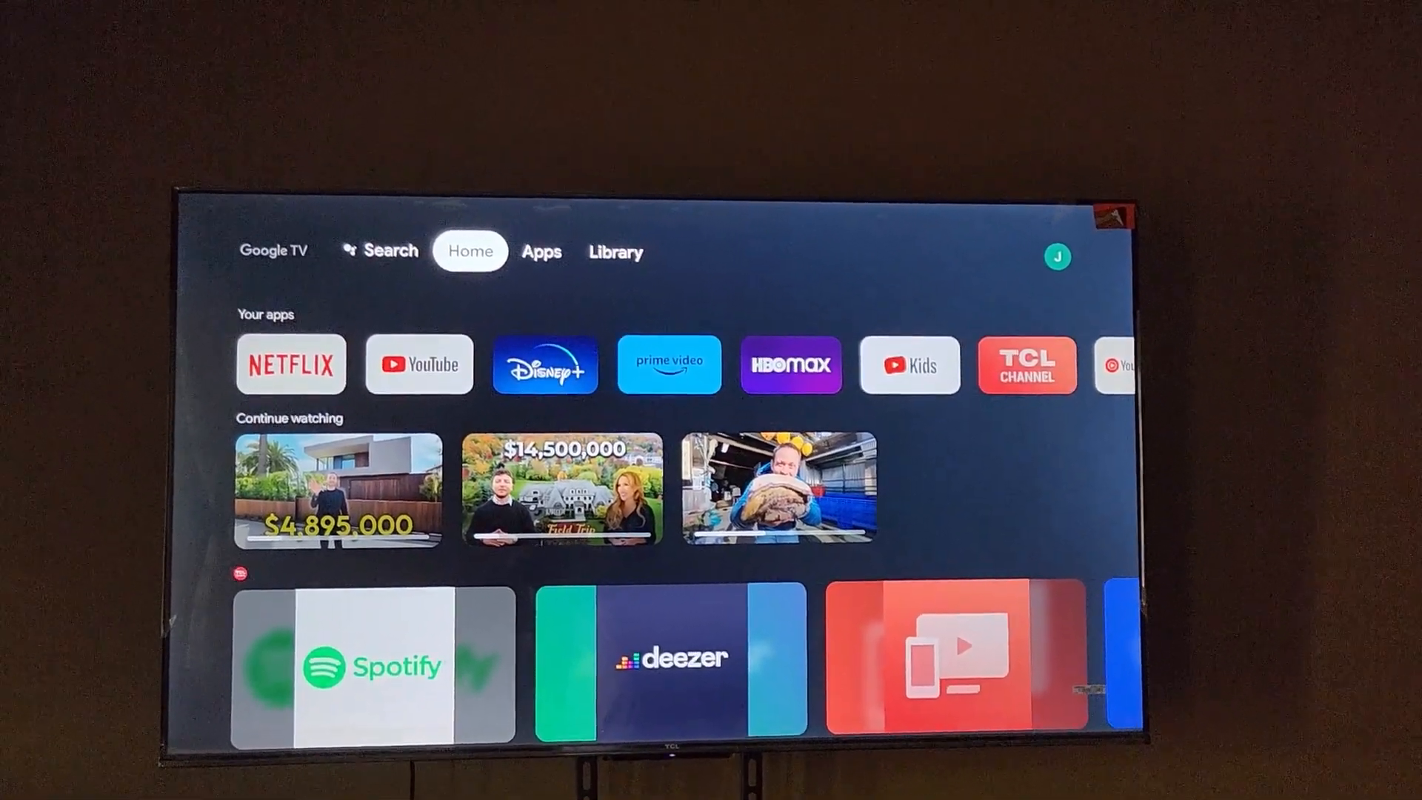
Step: Open the TV settings menu from the Google TV home screen
{"action": "left_click", "coordinate": [615, 251]}
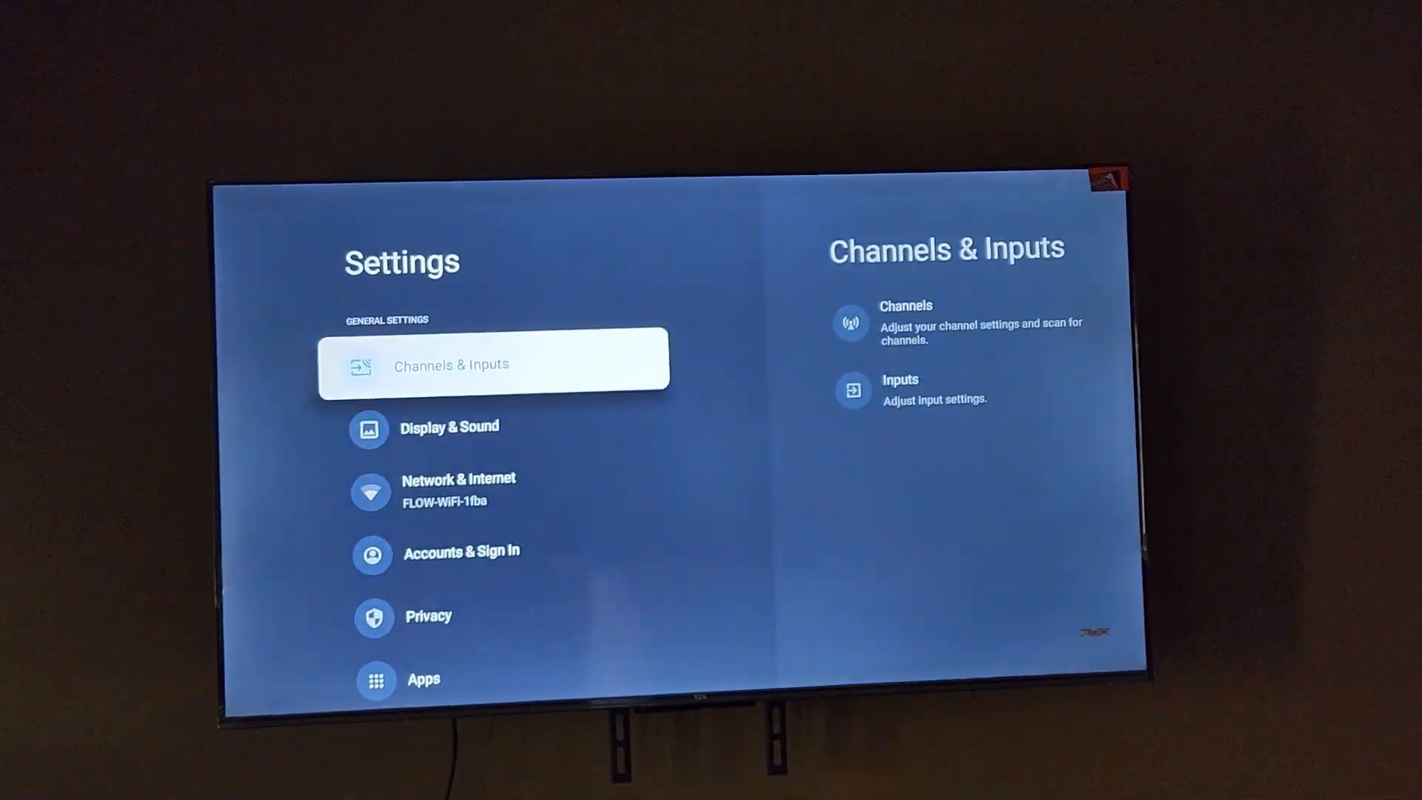
Step: Move down through System > About to Reset, showing the Factory Reset option
{"action": "key", "text": "down"}
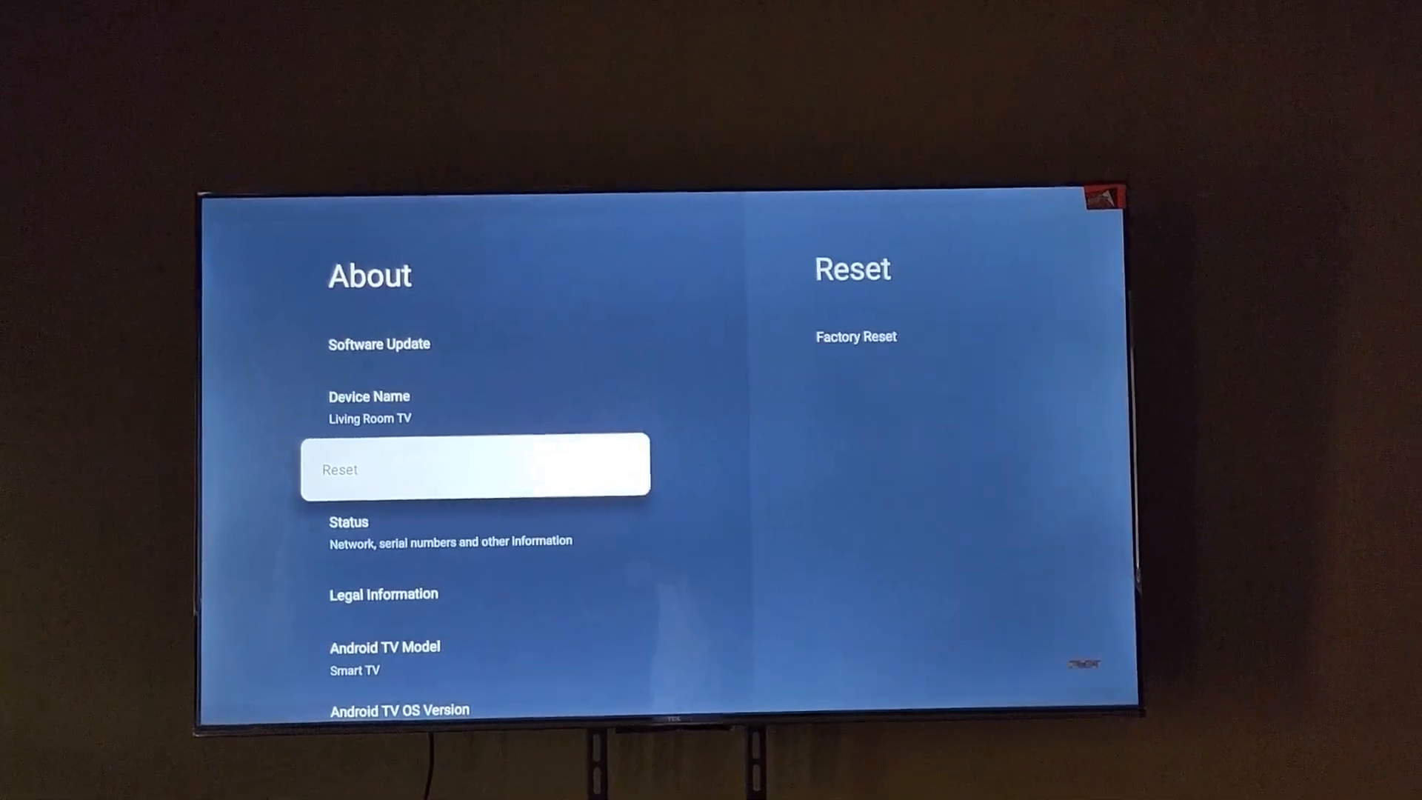
{"action": "left_click", "coordinate": [474, 465]}
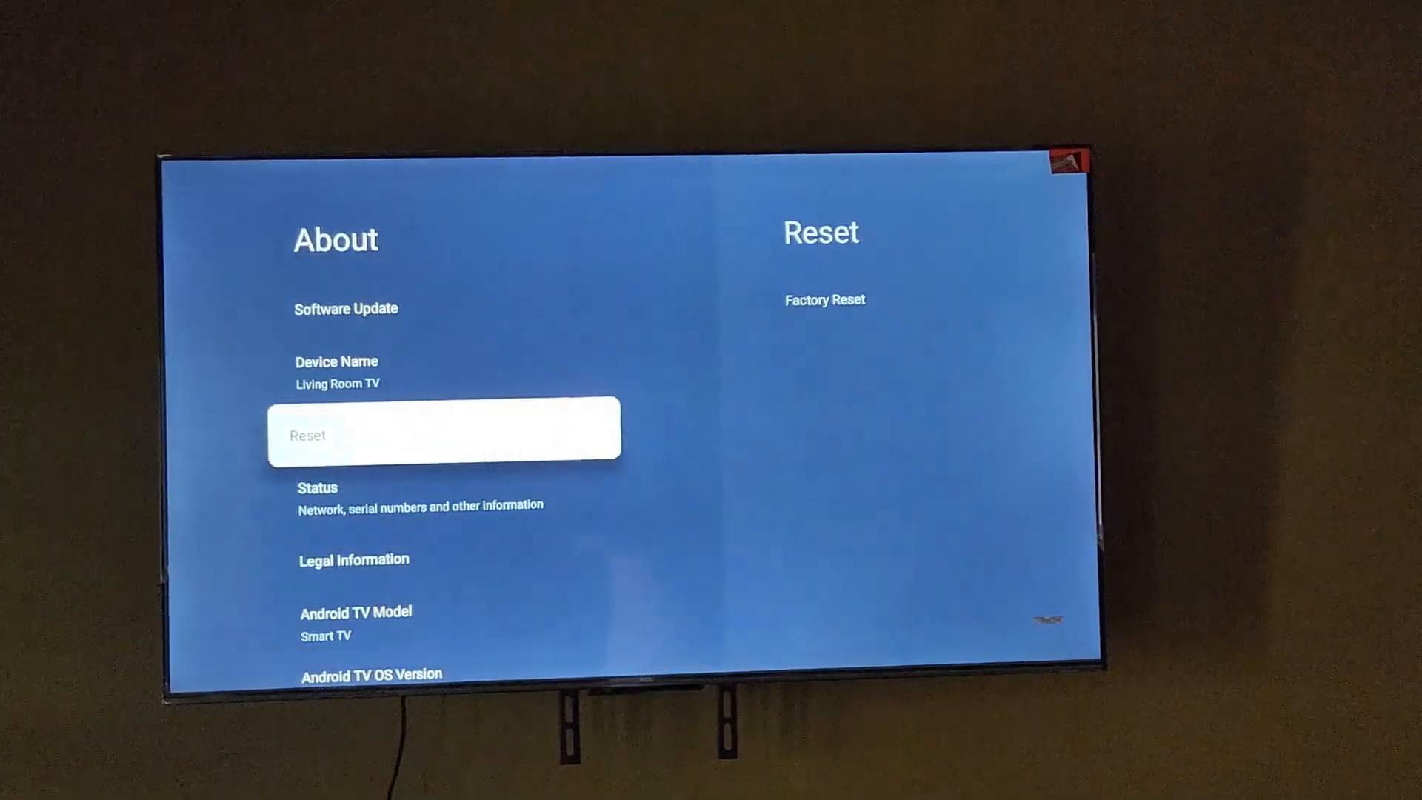
{"action": "key", "text": "Back"}
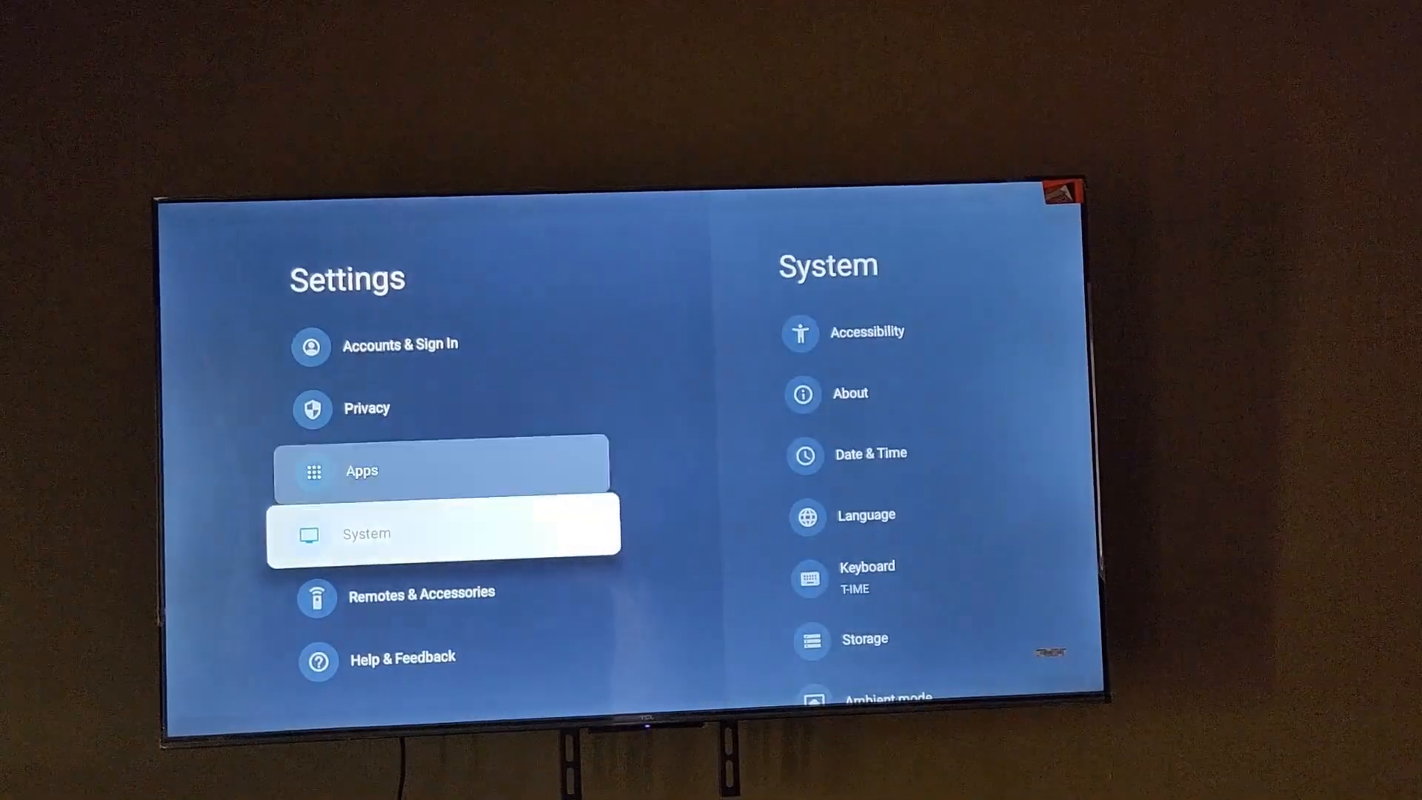
{"action": "key", "text": "Up"}
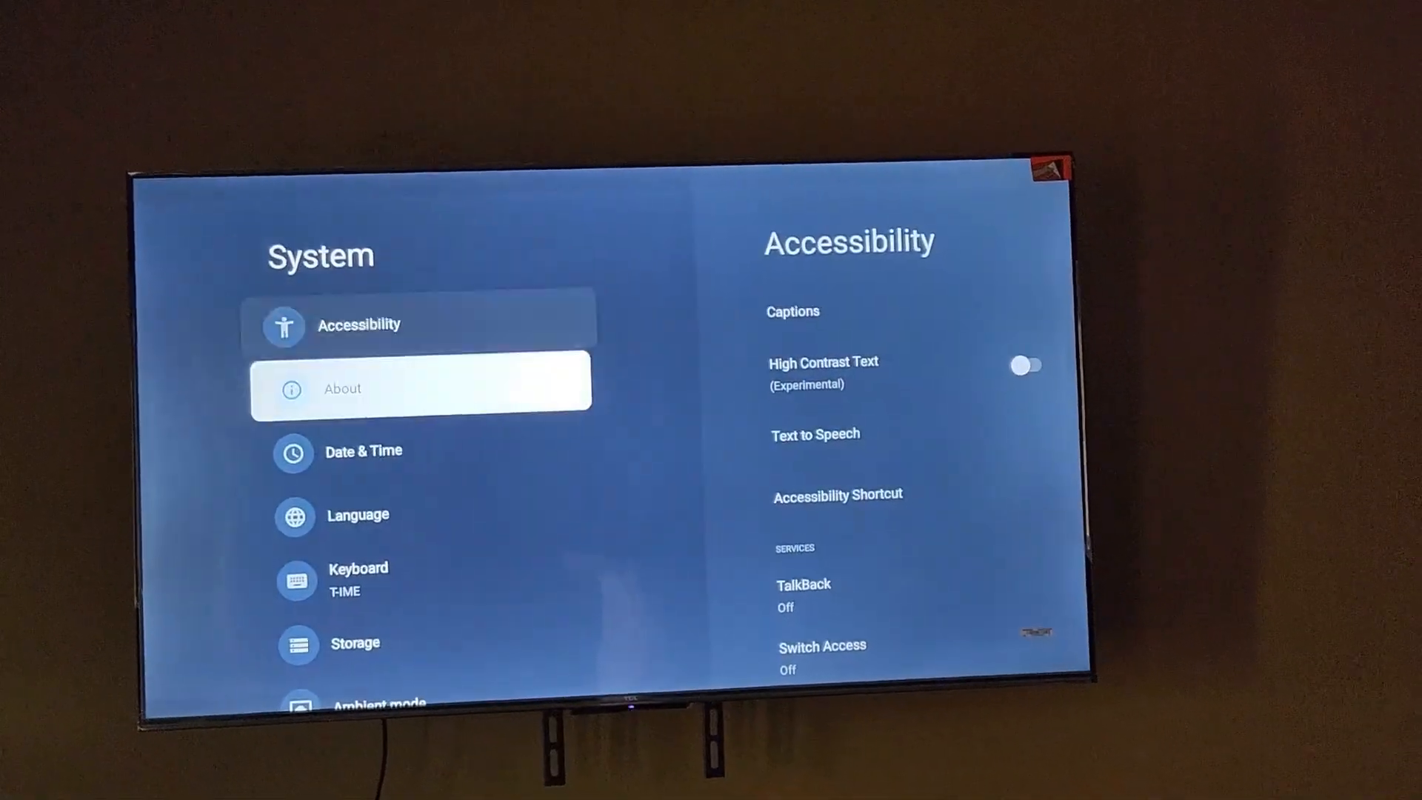
{"action": "left_click", "coordinate": [417, 388]}
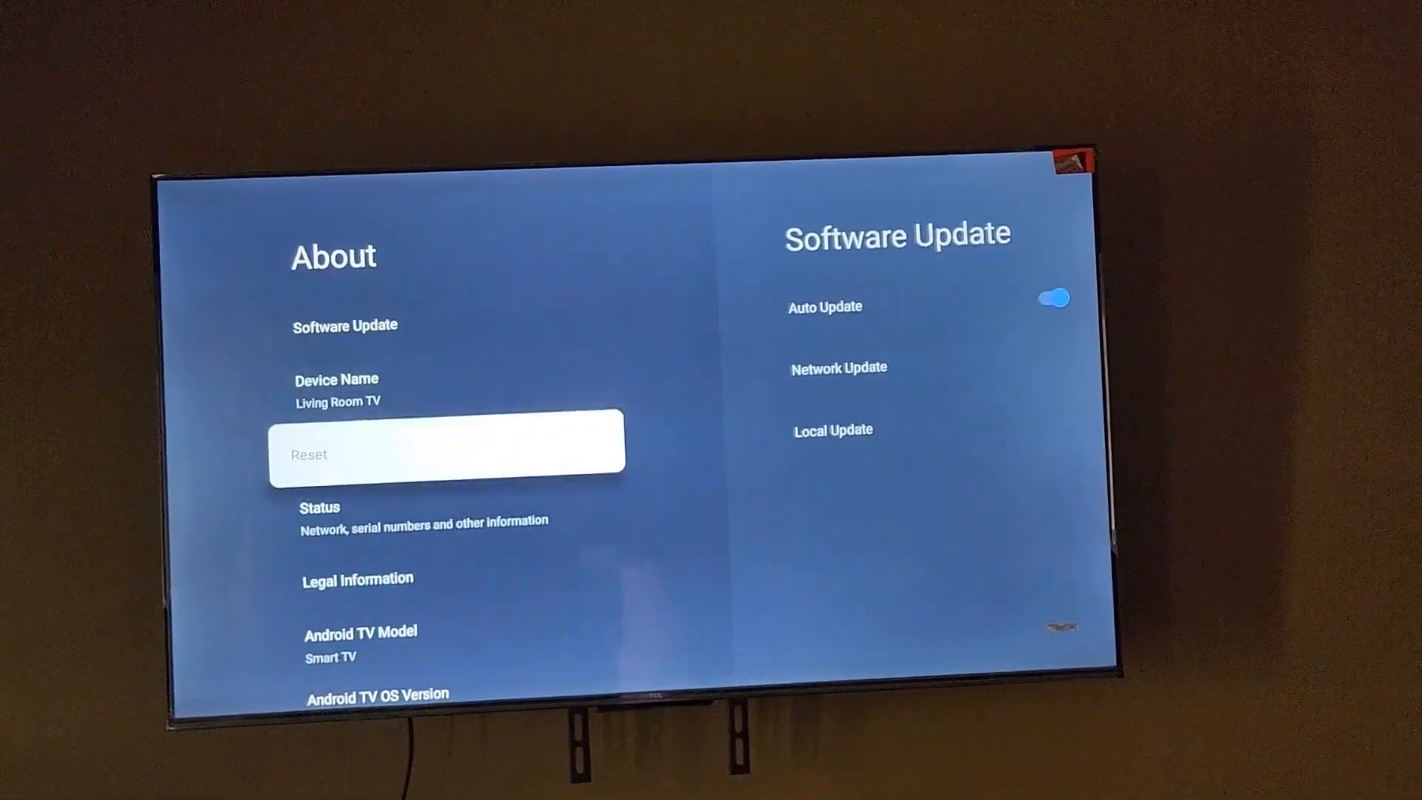